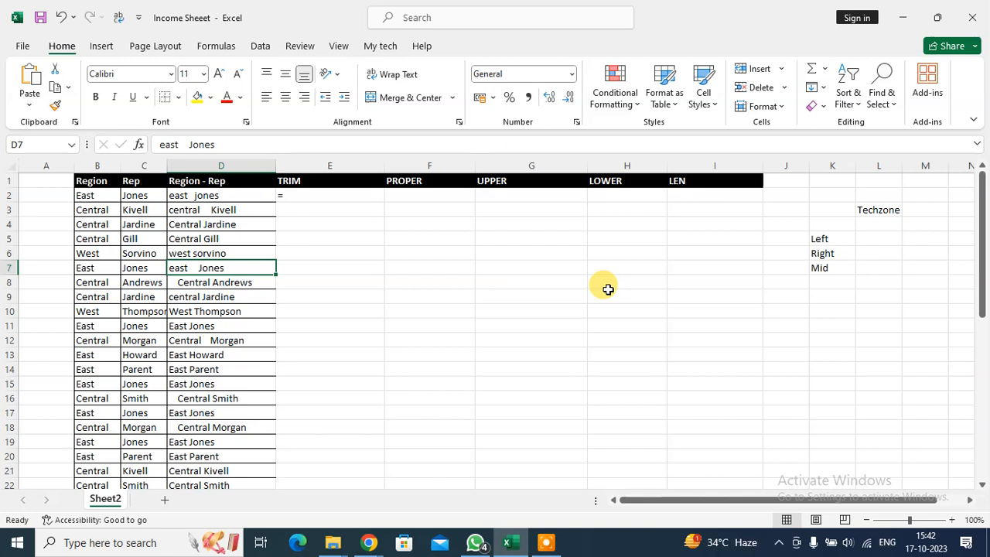
mouse_move(482, 320)
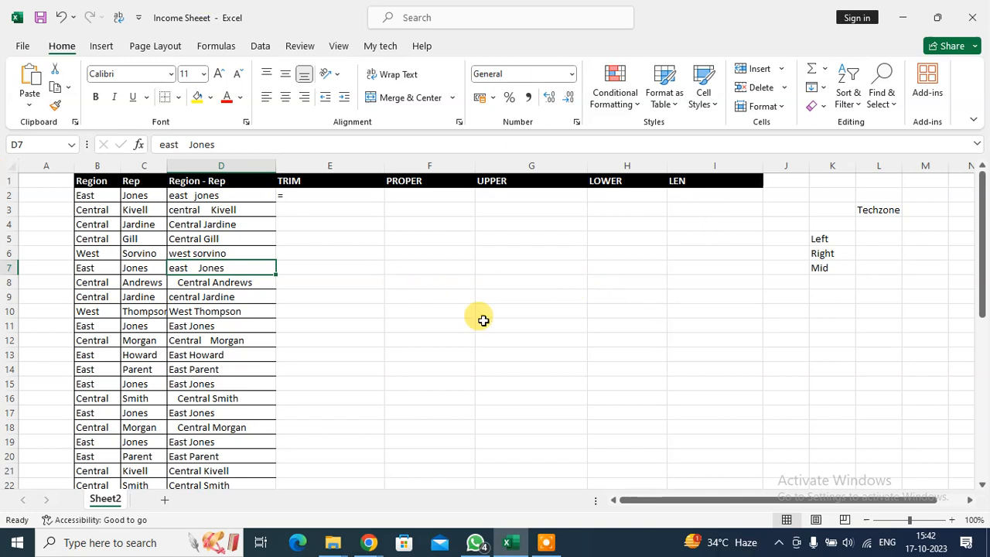
Clear the leftover '=' so the first TRIM cell E2 is empty and selected.
click(330, 195)
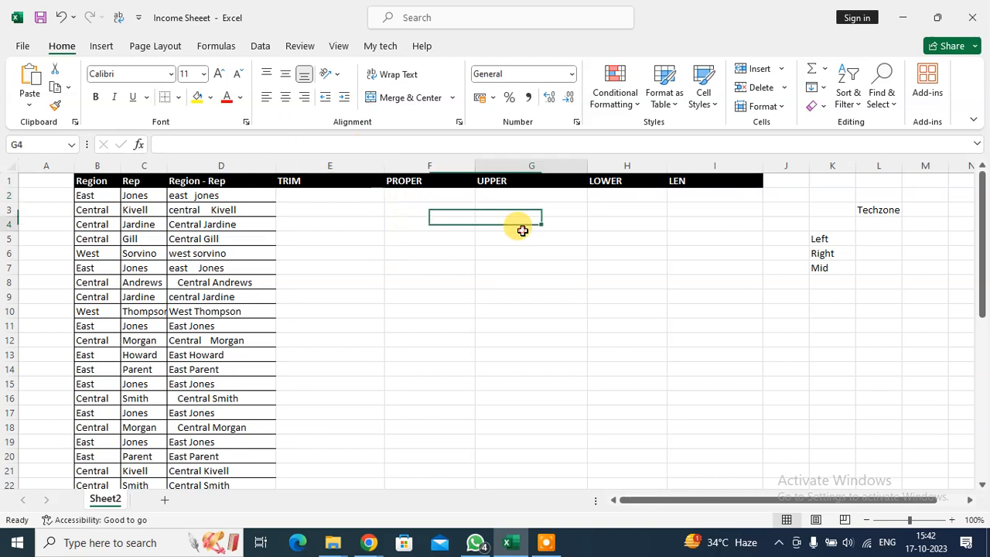
click(330, 195)
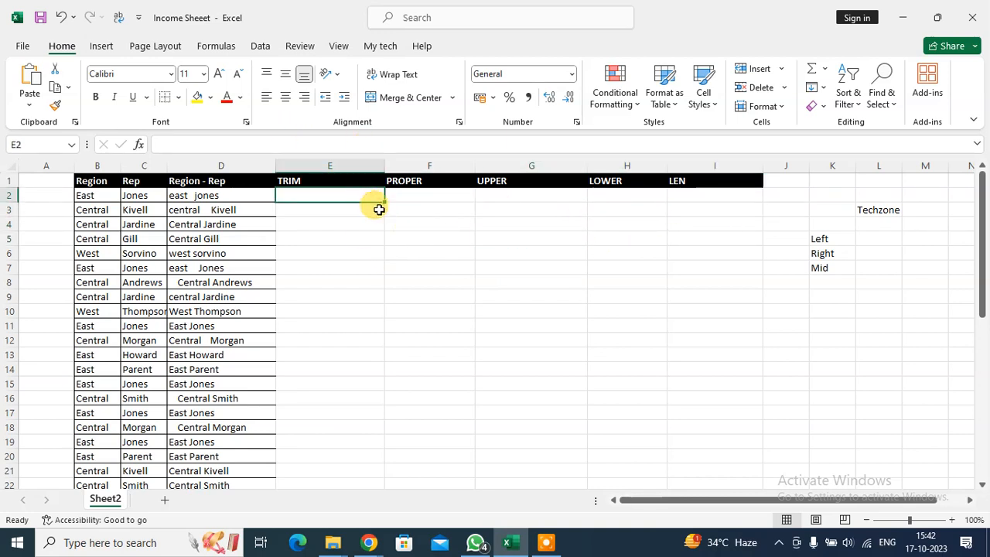
mouse_move(387, 212)
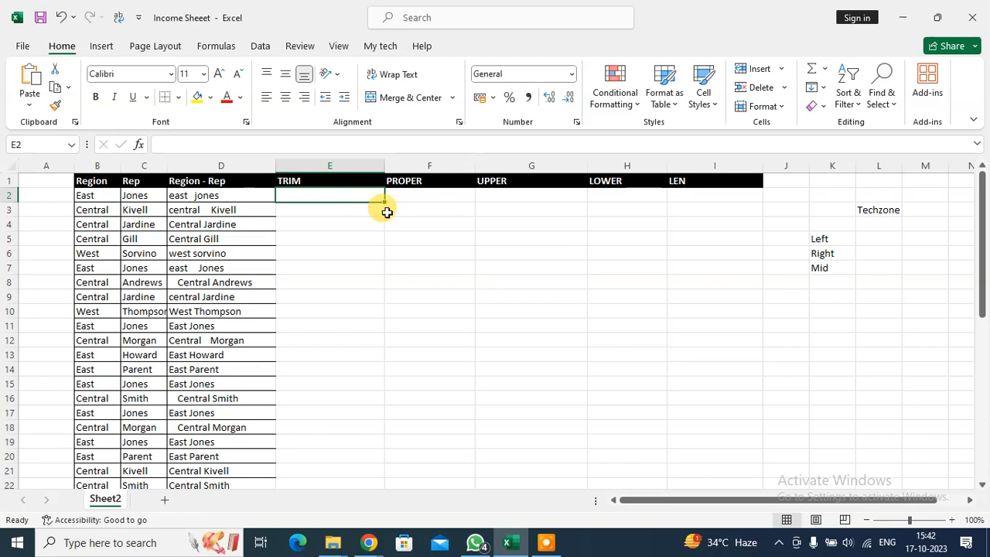
Enter =TRIM(D2) in E2 so it shows 'east jones' without extra spaces.
text(=)
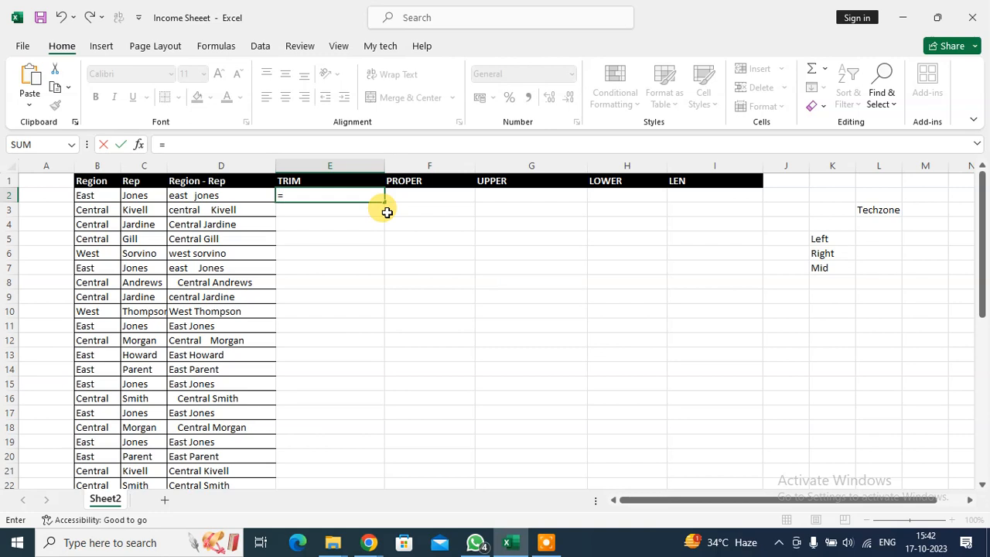
text(TRIM(D2)
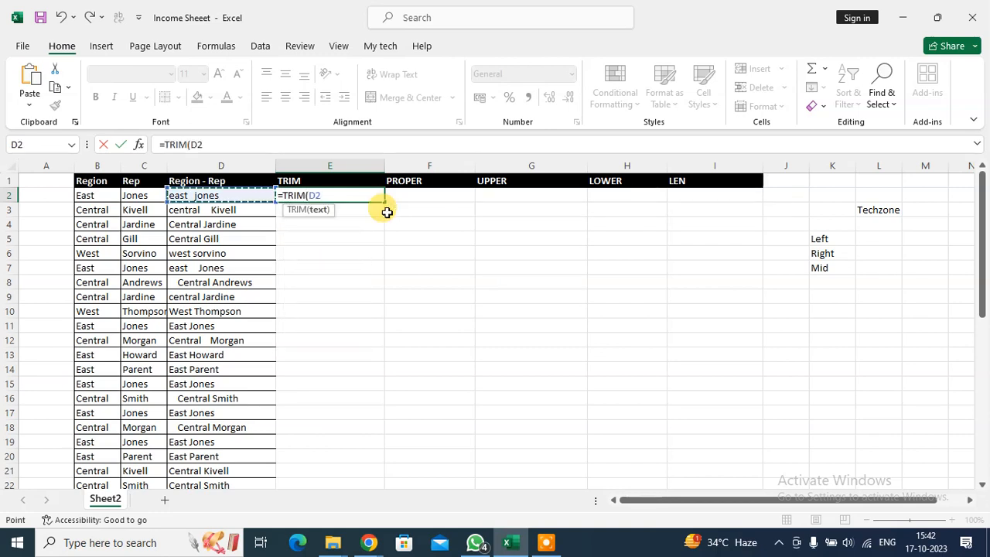
key(Return)
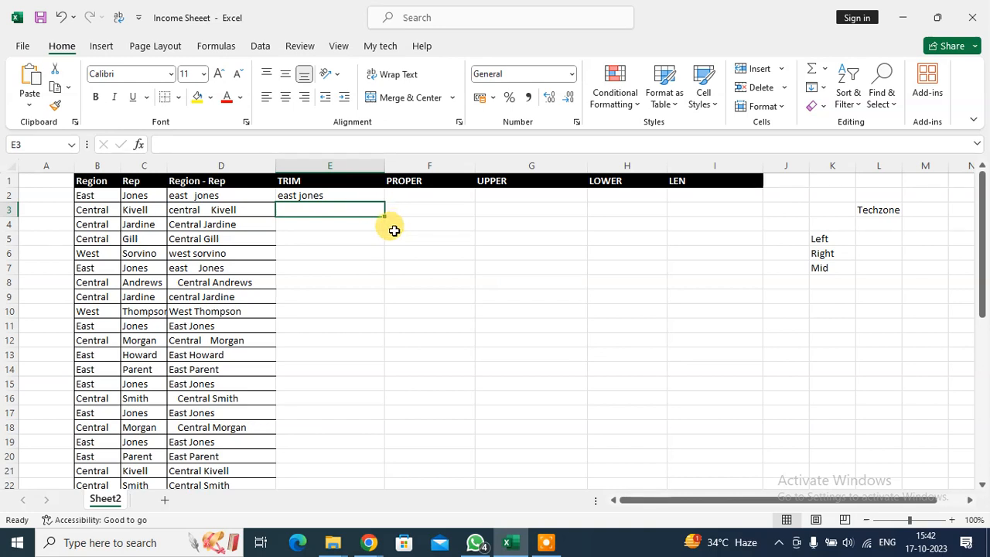
mouse_move(335, 433)
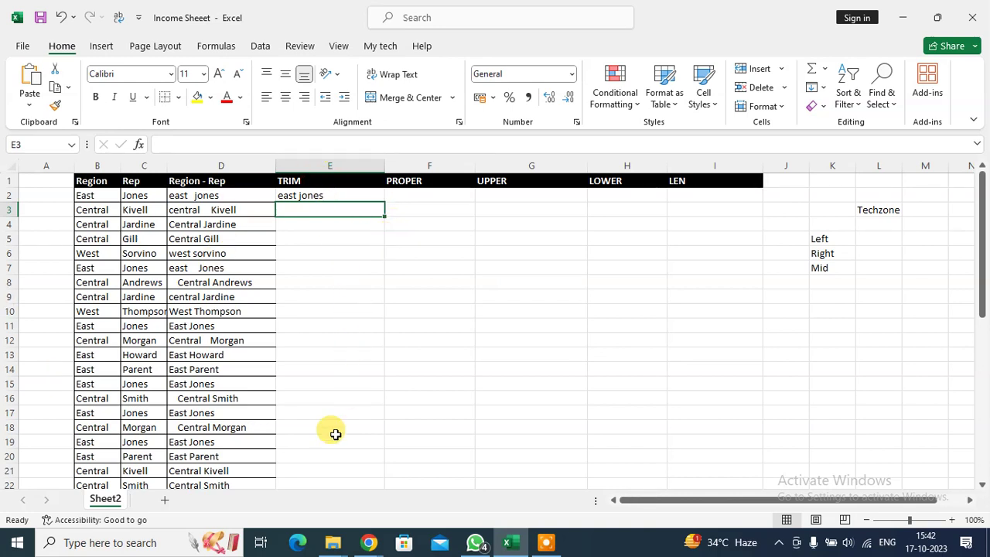
Copy the TRIM formula down all data rows and compare originals with trimmed results.
click(330, 195)
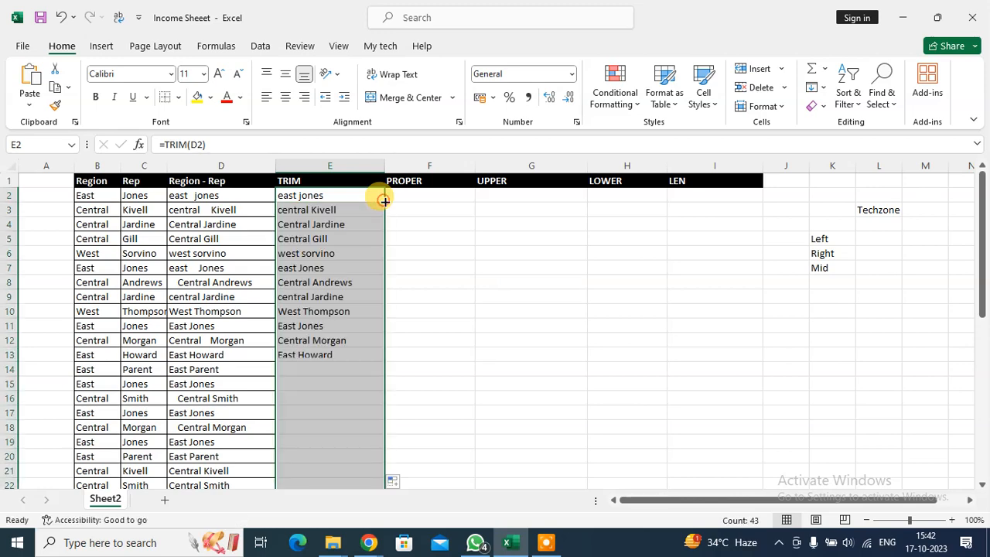
scroll(down, 3)
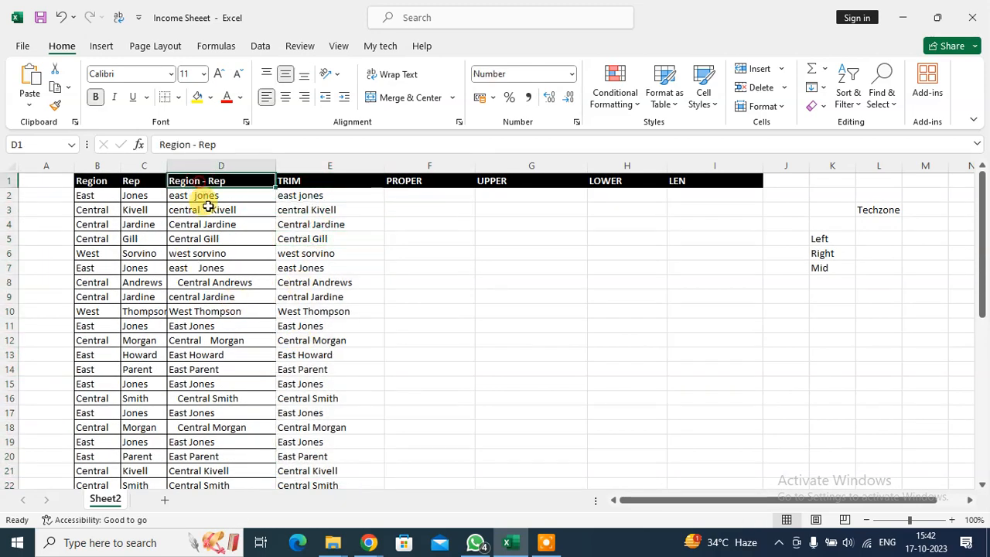
click(222, 211)
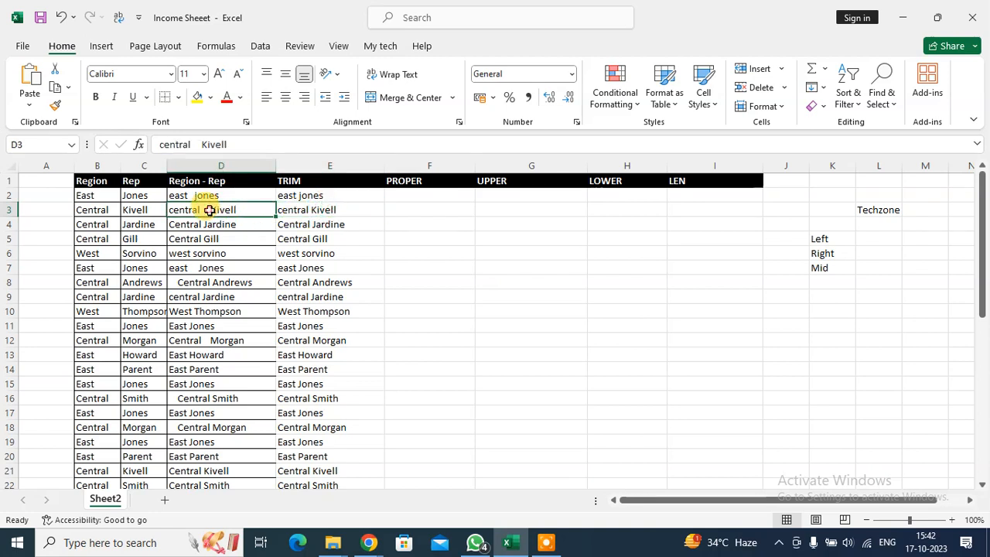
click(222, 268)
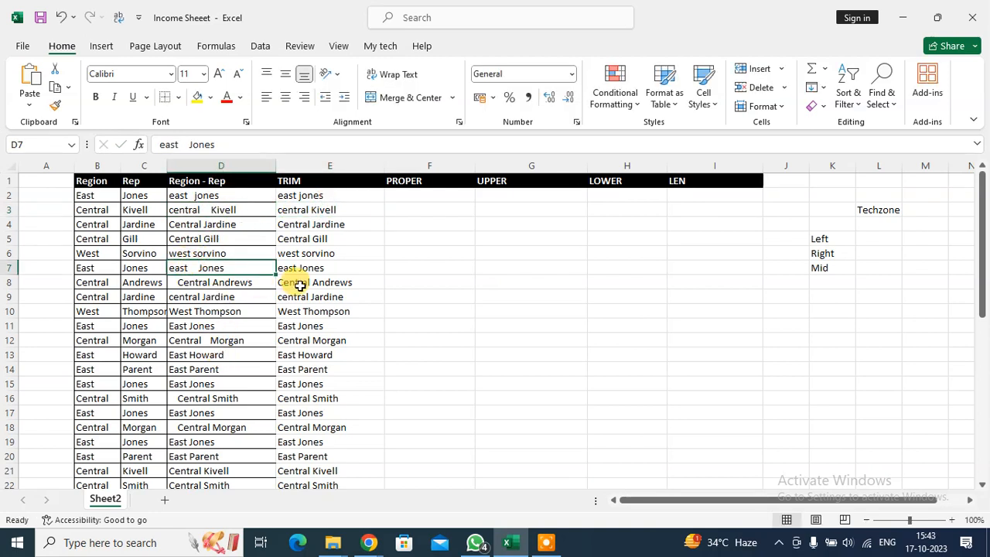
click(221, 398)
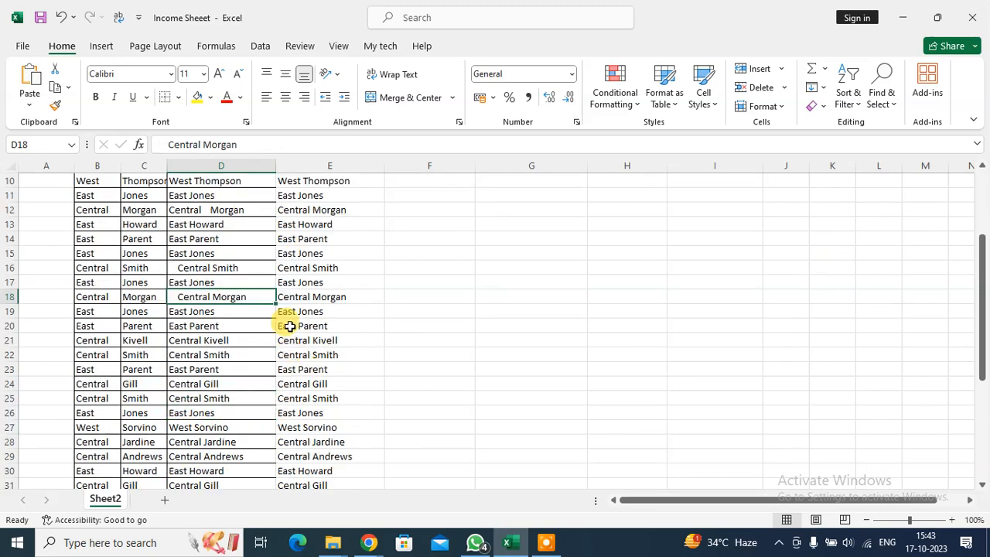
scroll(down, 3)
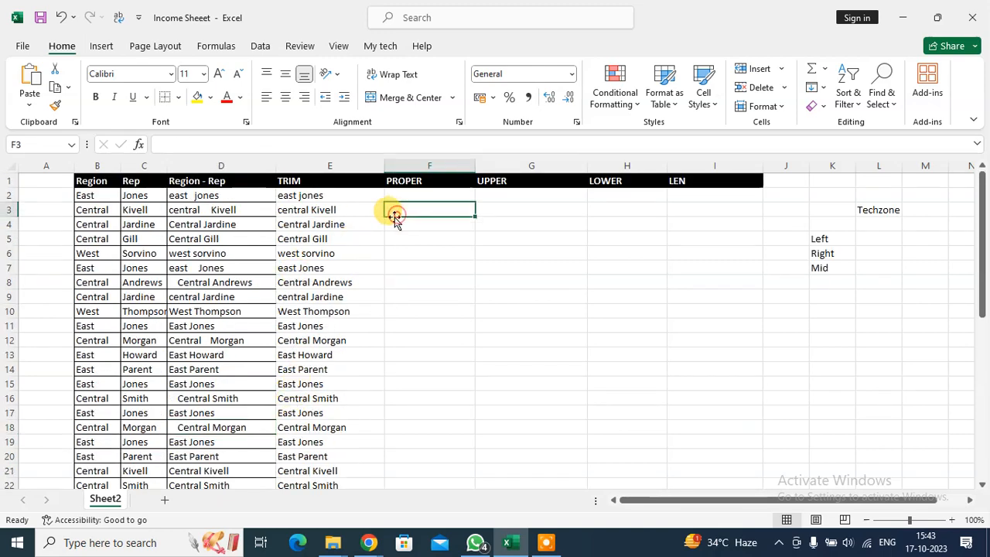
Enter =PROPER(E2) in F2 so it shows 'East Jones'.
click(431, 195)
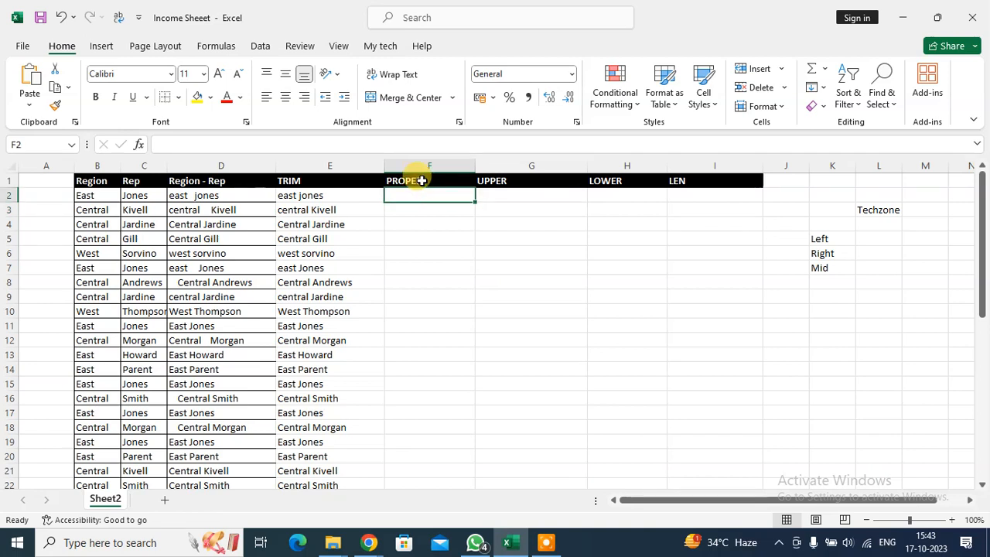
text(=)
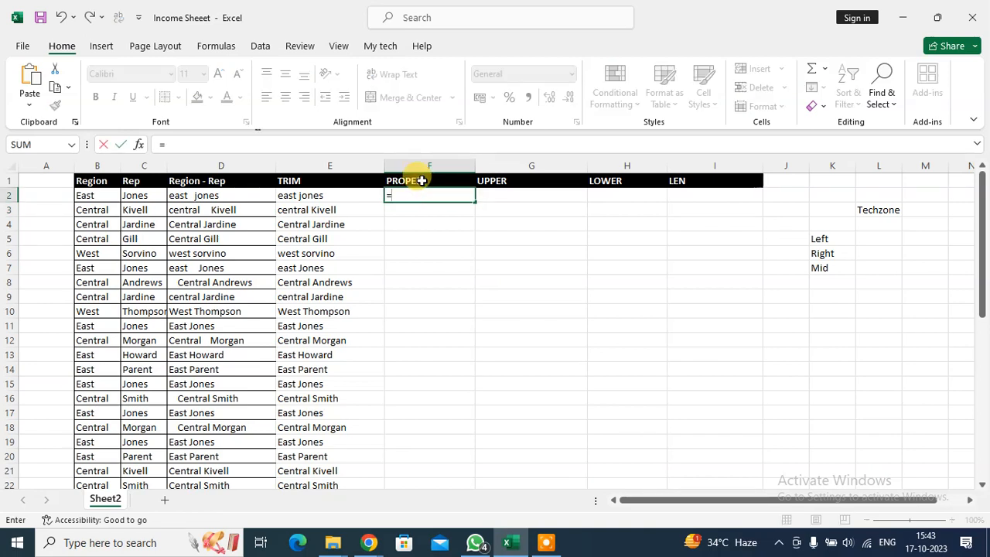
text(PROPER(E2)
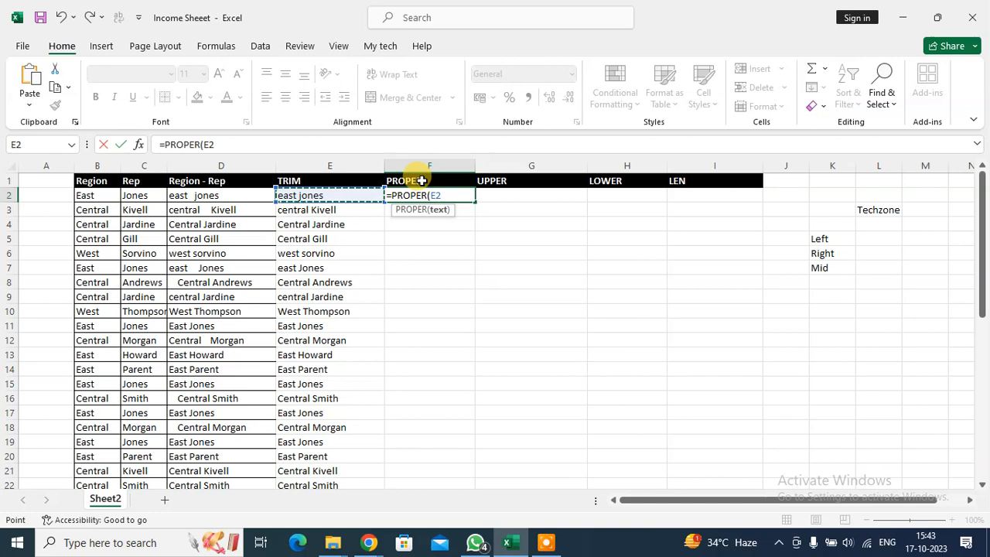
key(Return)
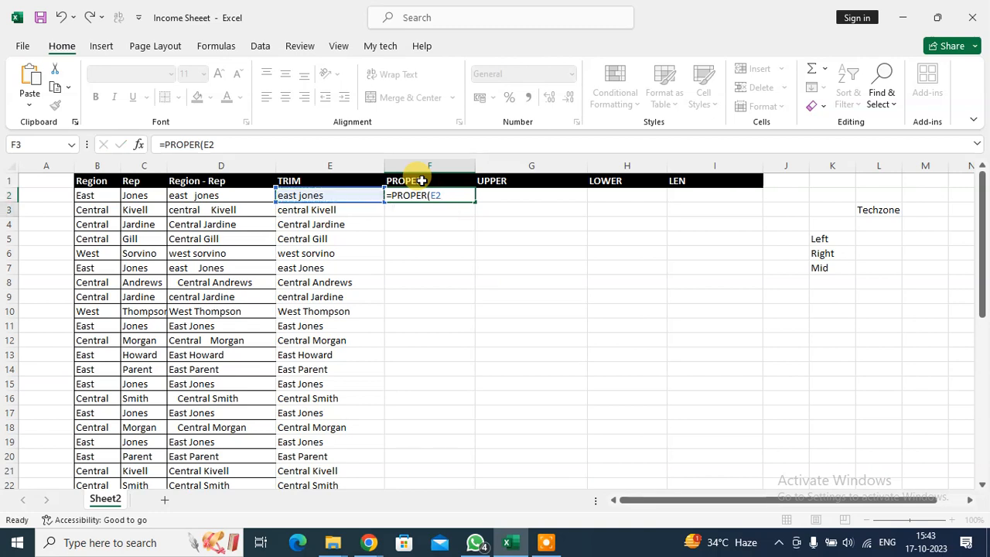
key(Return)
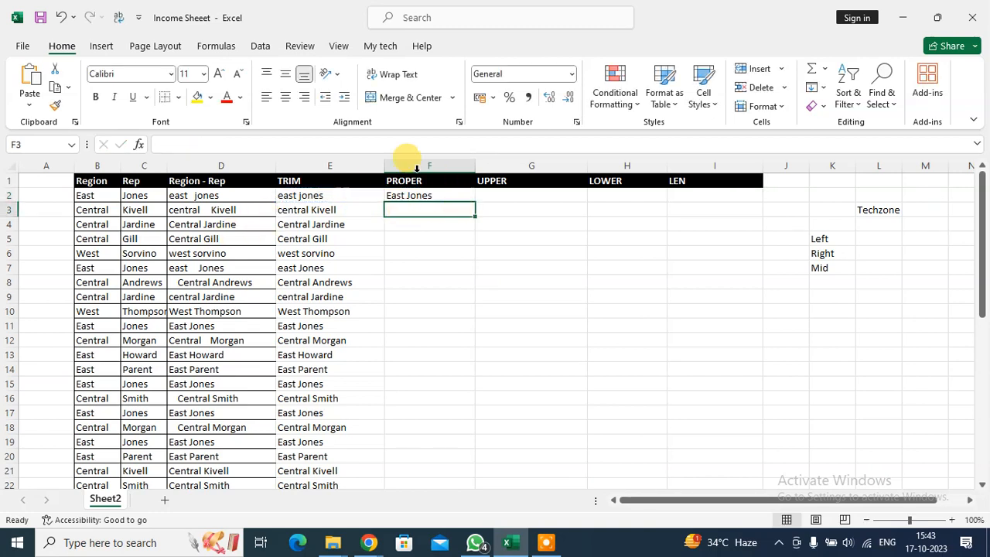
mouse_move(441, 189)
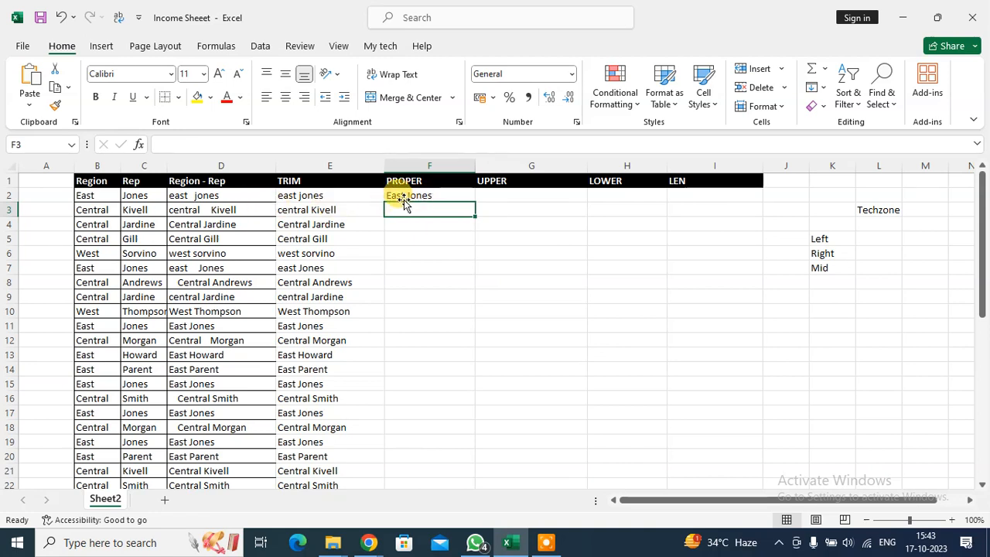
click(430, 195)
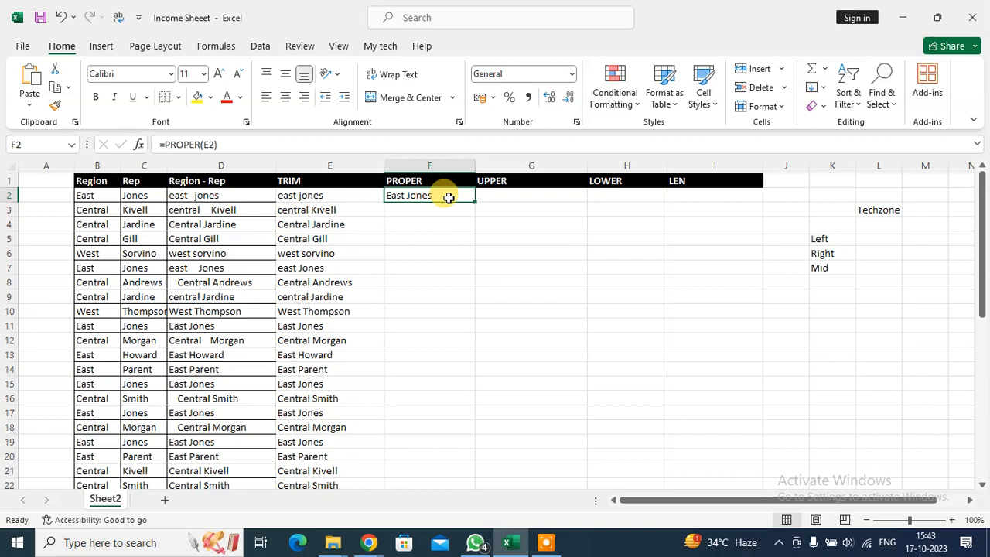
mouse_move(510, 217)
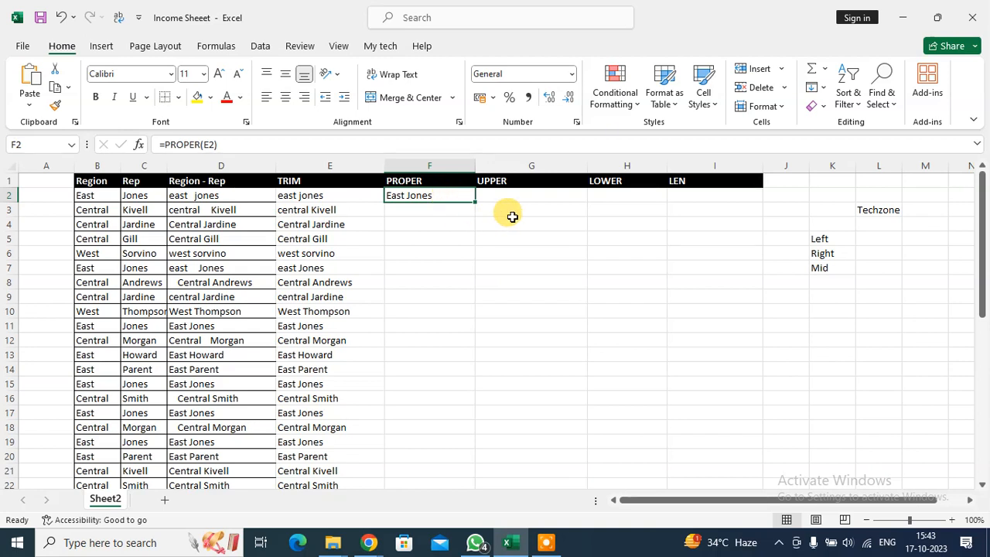
drag(475, 201, 475, 476)
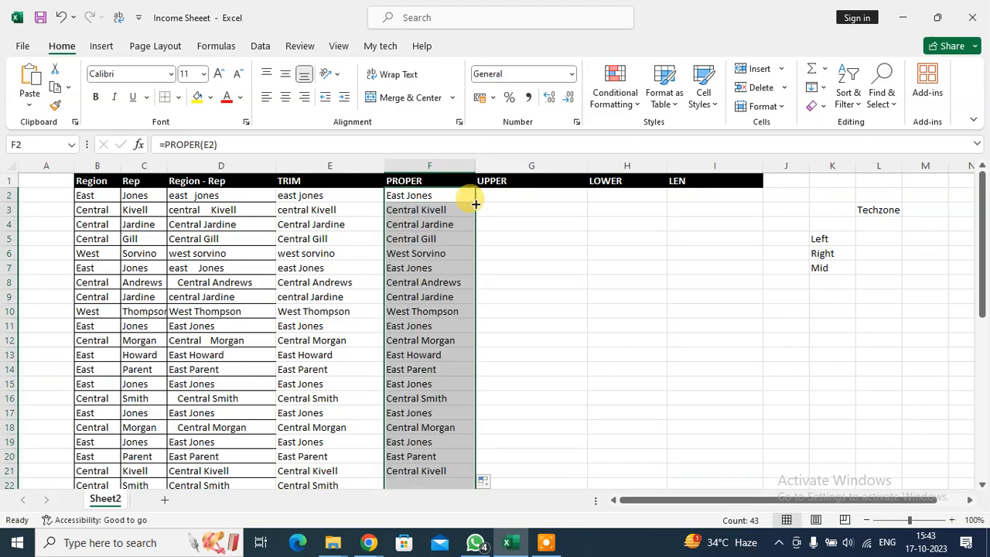
click(430, 210)
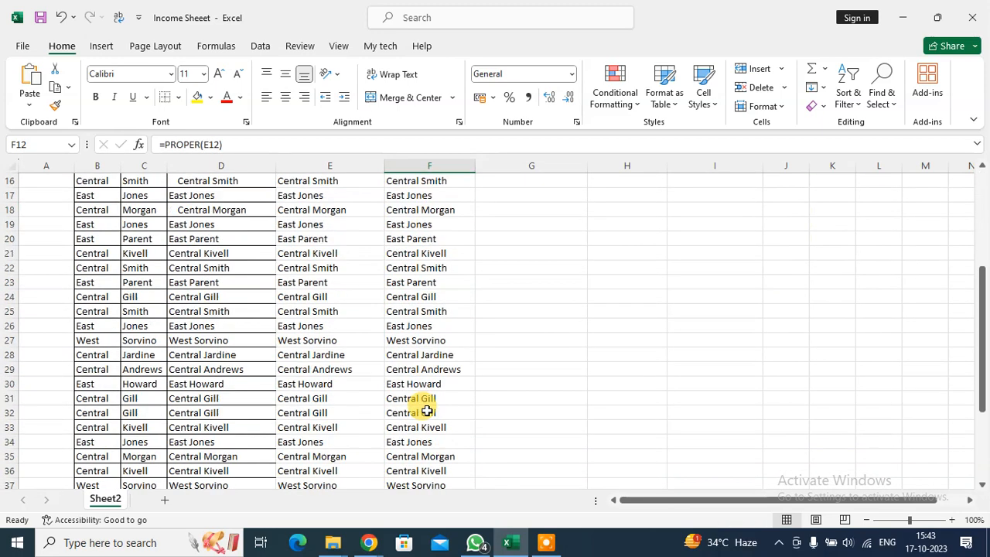
scroll(up, 3)
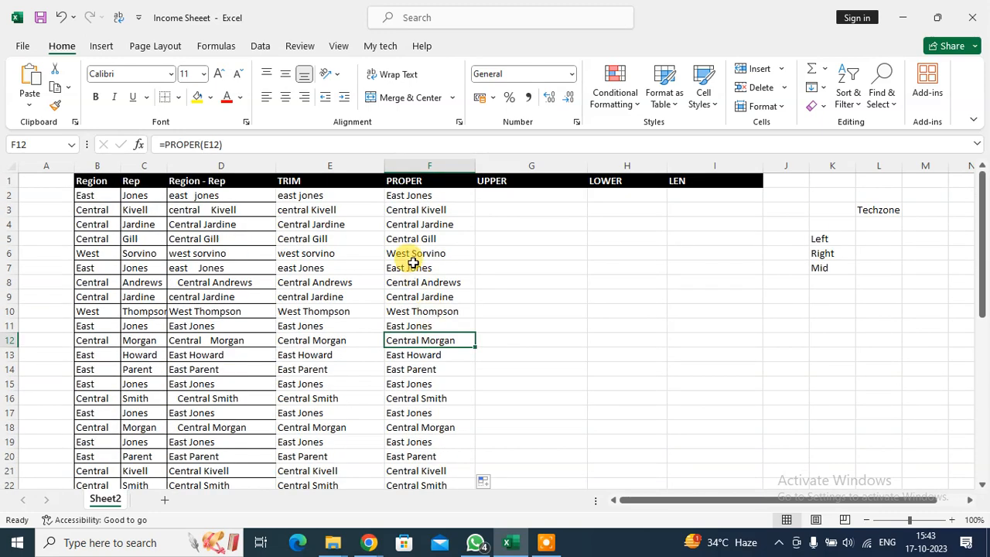
click(430, 267)
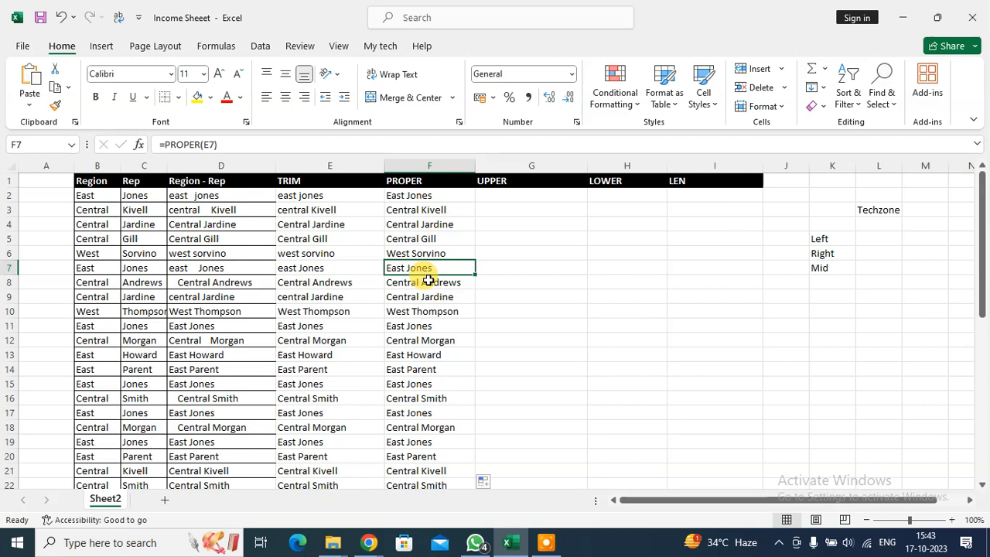
Enter =UPPER(F2) in G2 and fill it down column G to row 44.
click(532, 180)
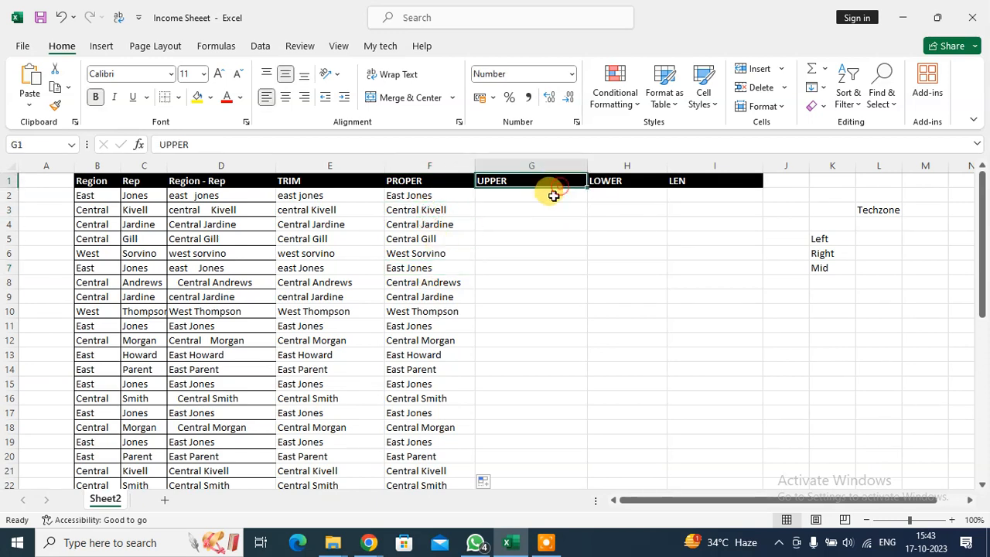
click(532, 195)
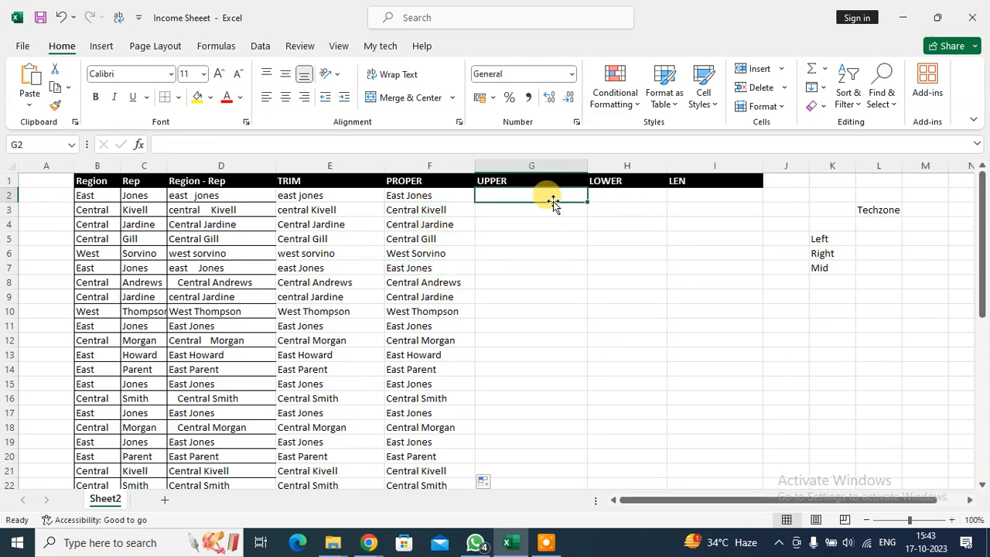
text(=)
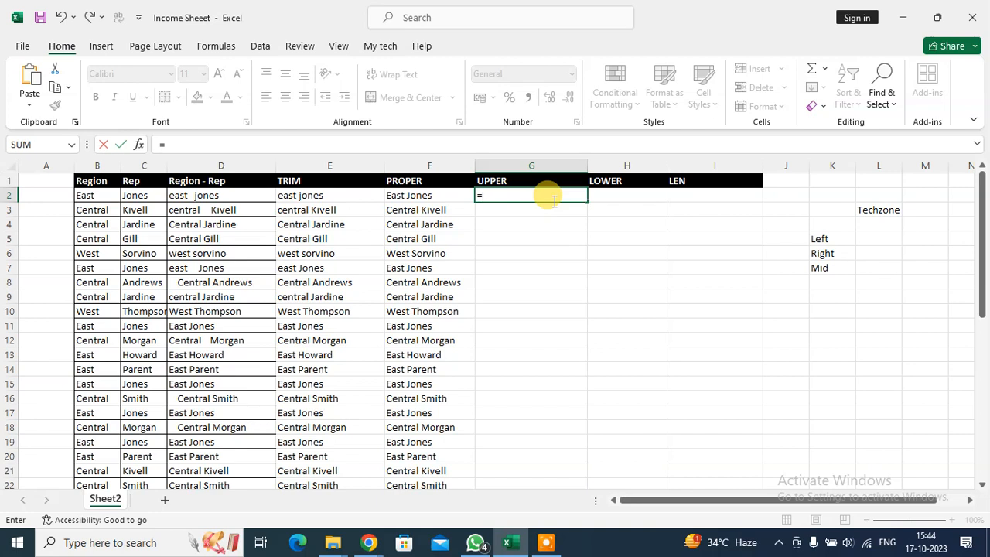
text(UPPER)
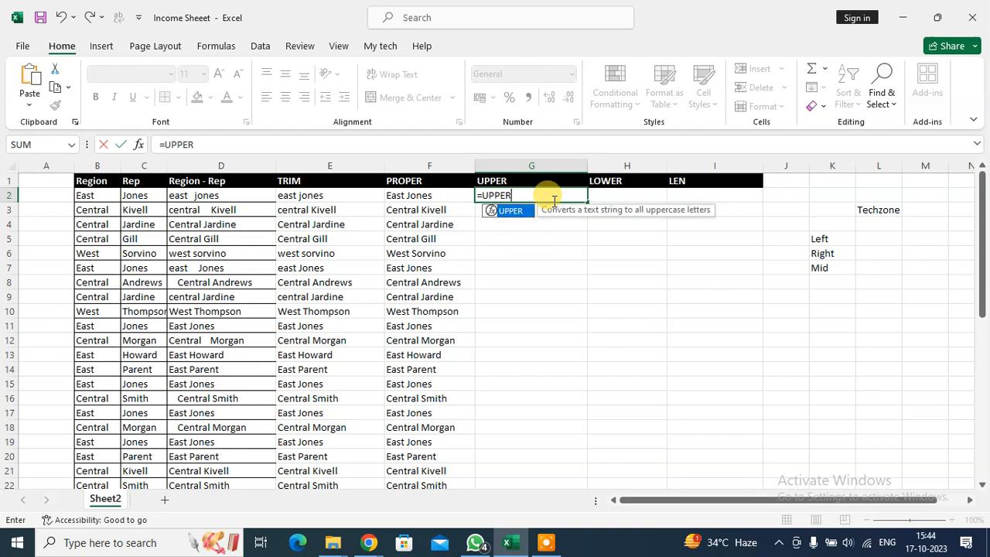
click(408, 195)
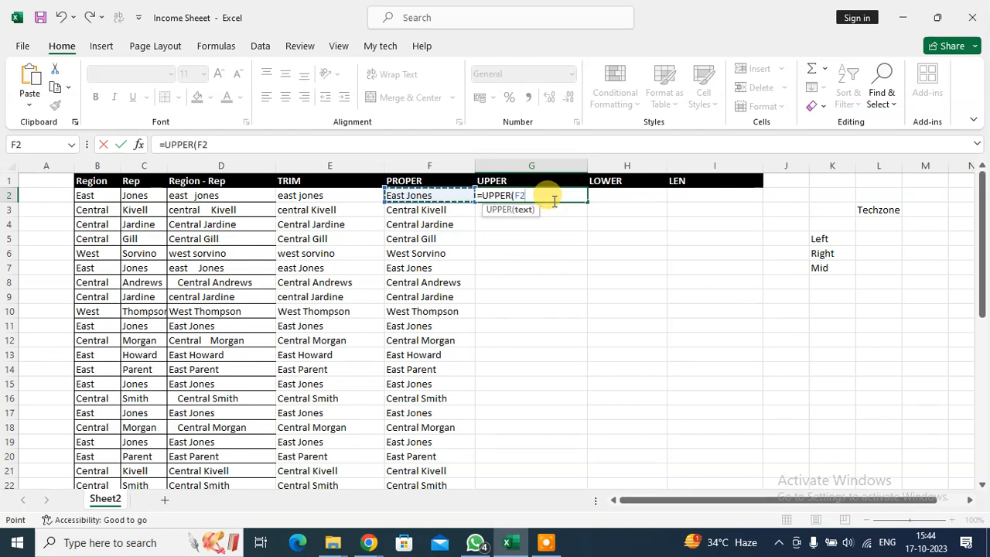
key(Return)
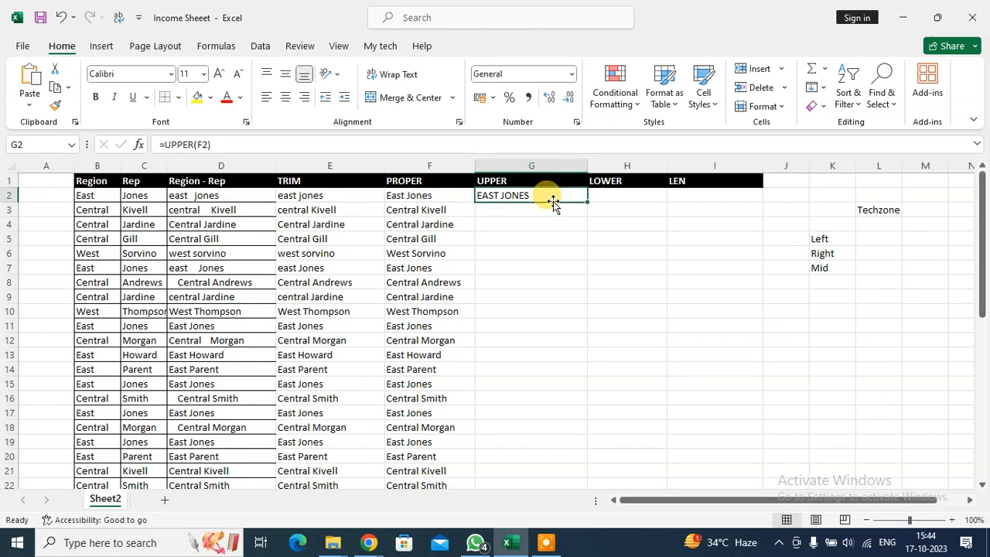
mouse_move(585, 203)
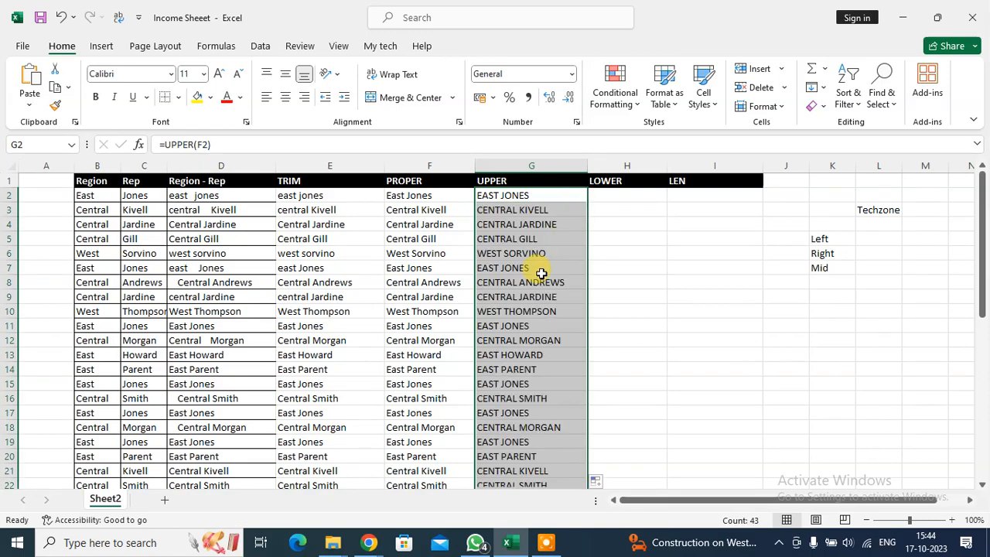
scroll(down, 3)
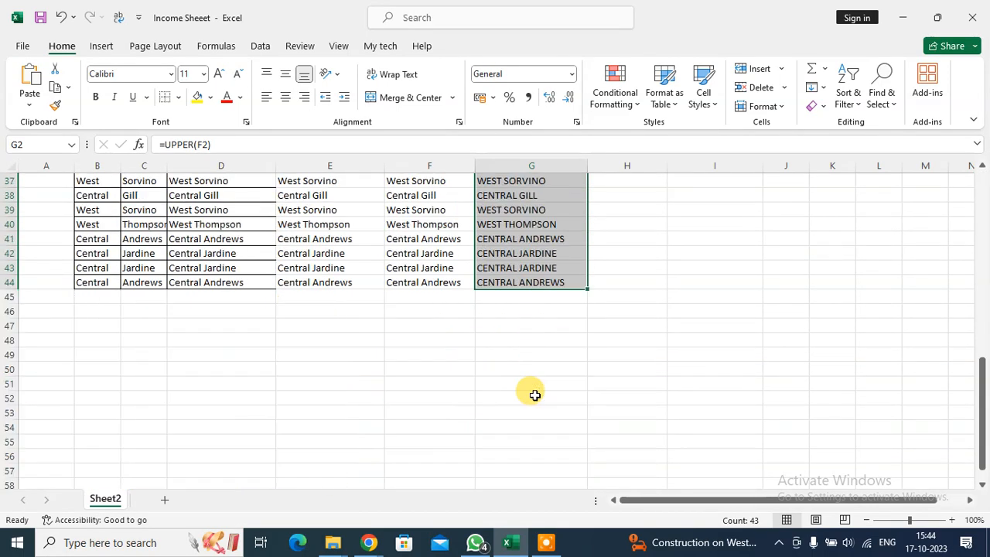
Enter =LOWER(G2) in H2 and fill it down column H to row 44.
click(627, 195)
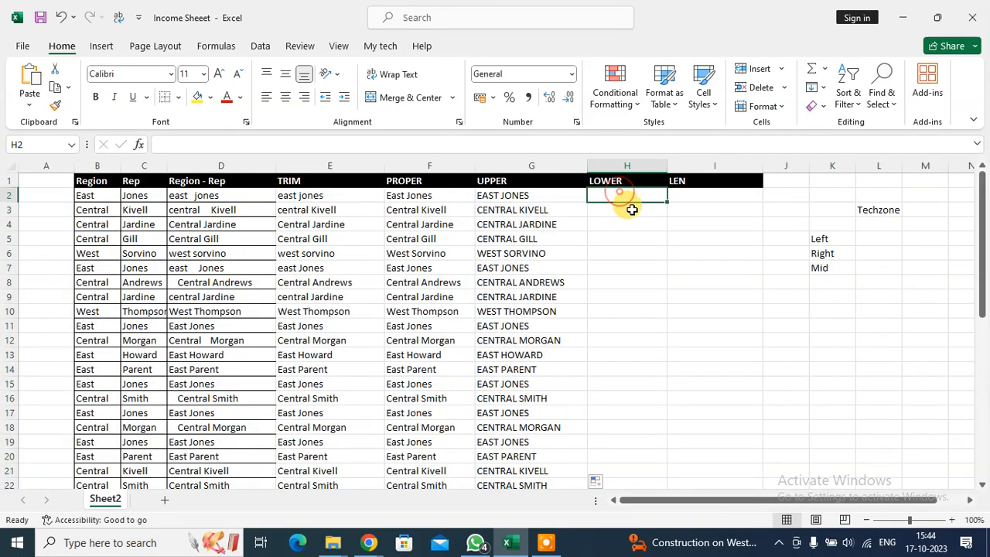
text(=)
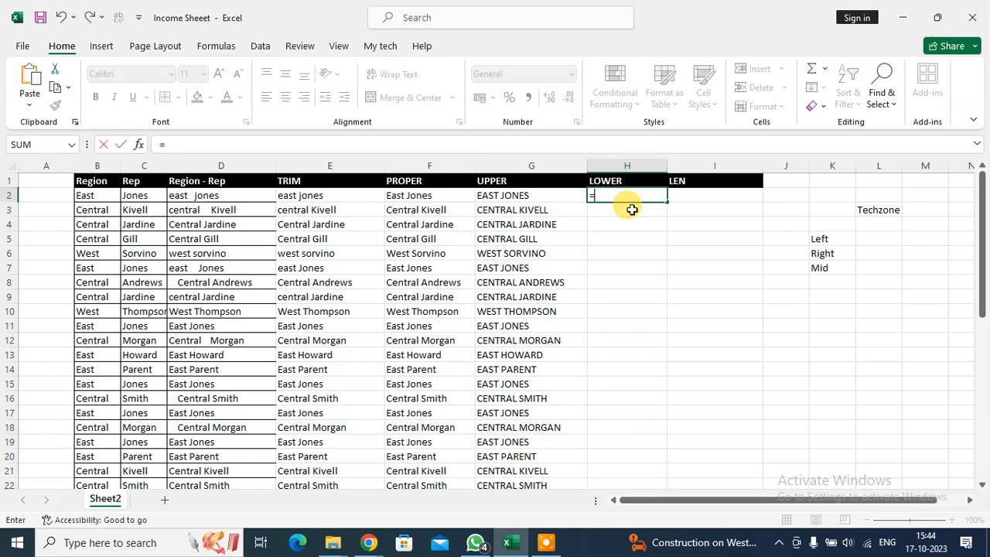
text(LOWER()
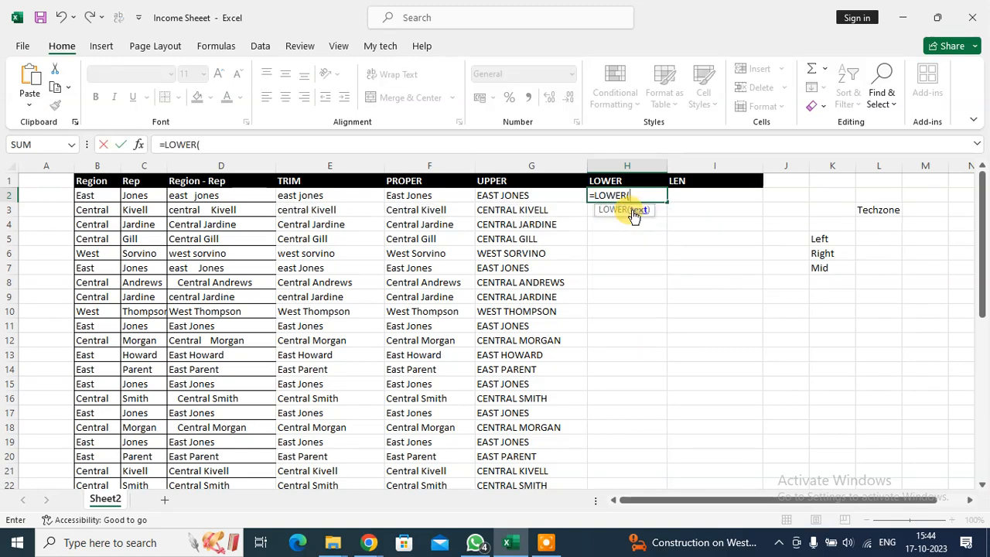
click(532, 195)
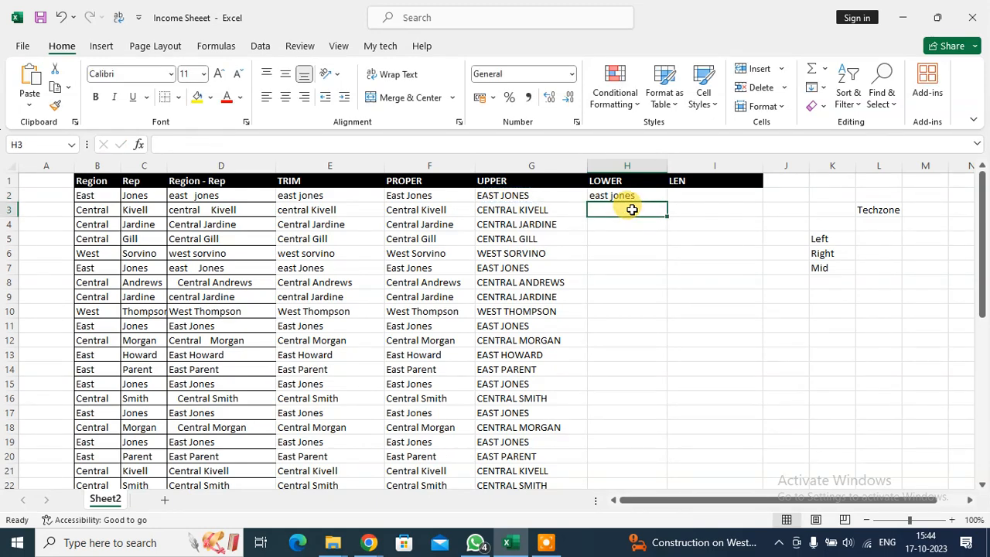
click(627, 195)
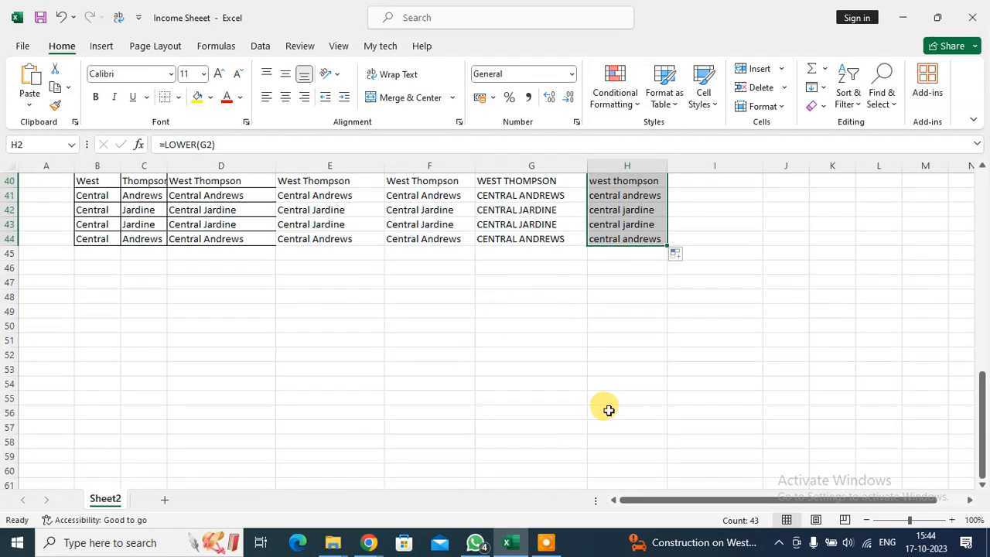
scroll(up, 3)
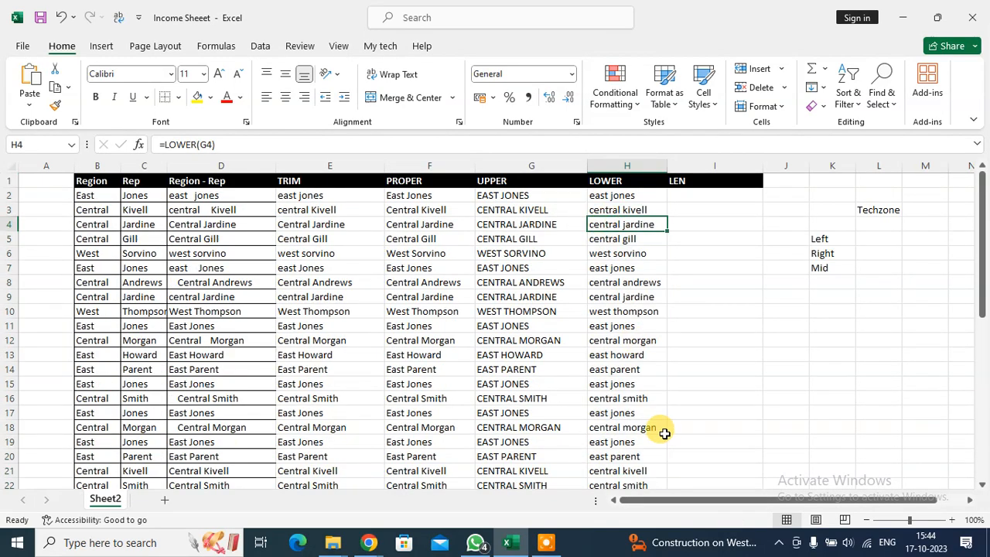
click(715, 195)
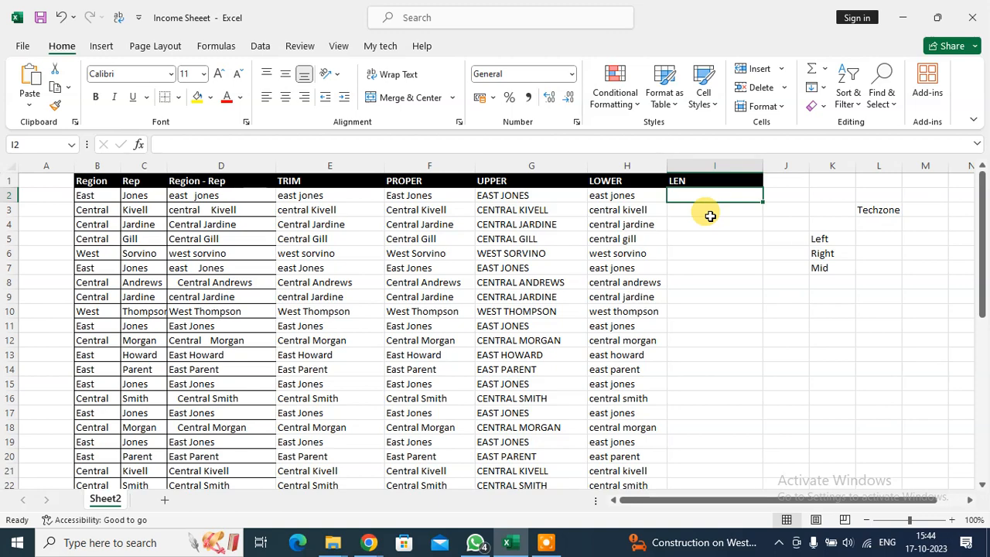
Enter =LEN(H2) in I2 to count the characters of the lowercase name.
text(=)
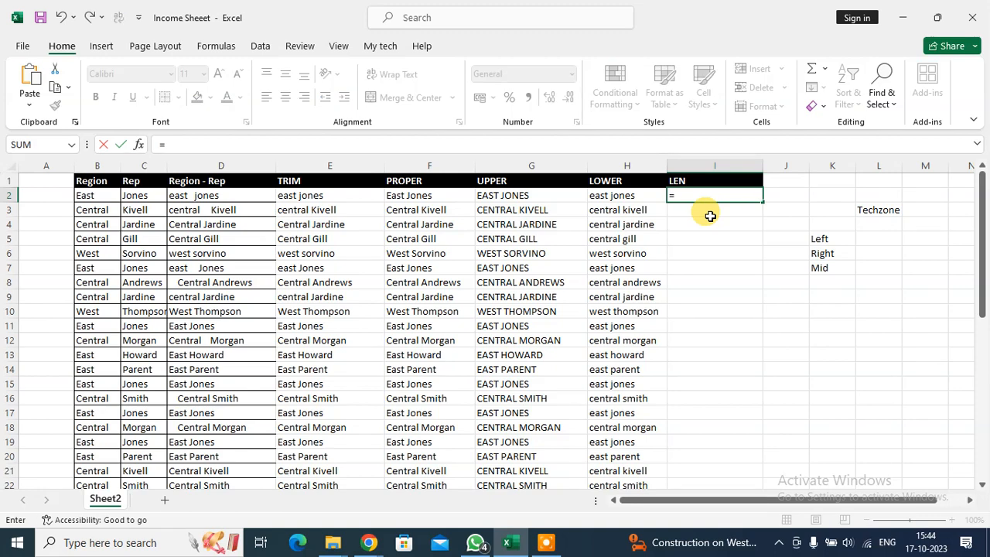
text(LEN)
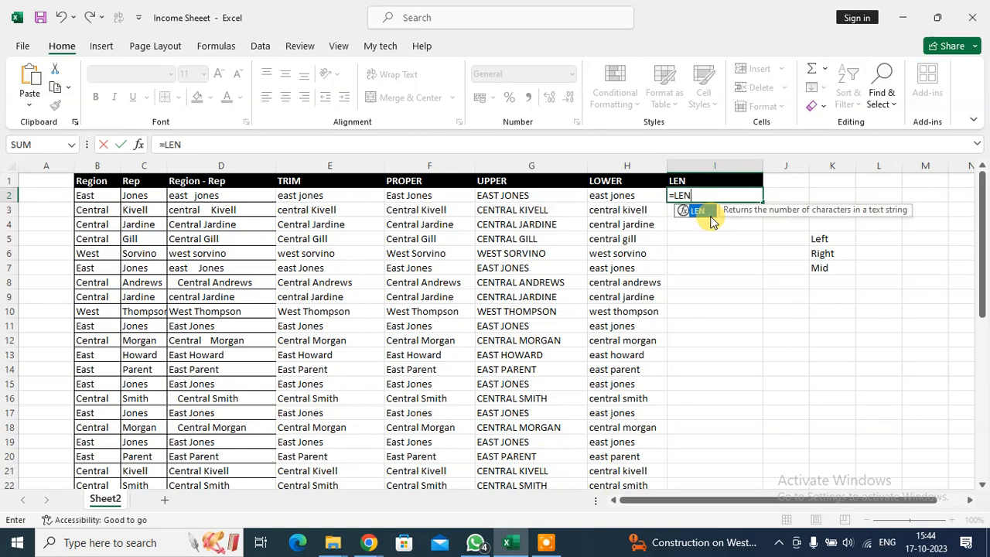
text(()
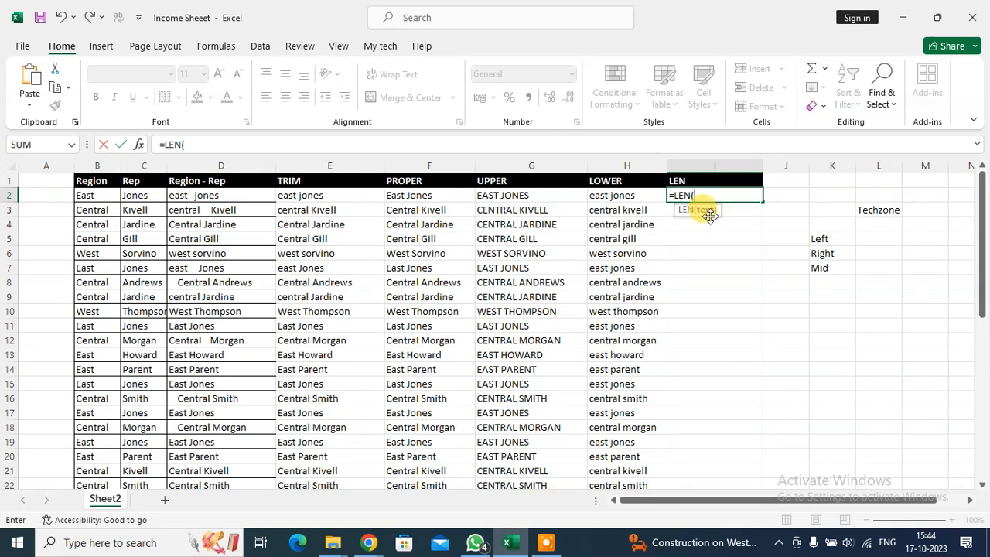
click(626, 195)
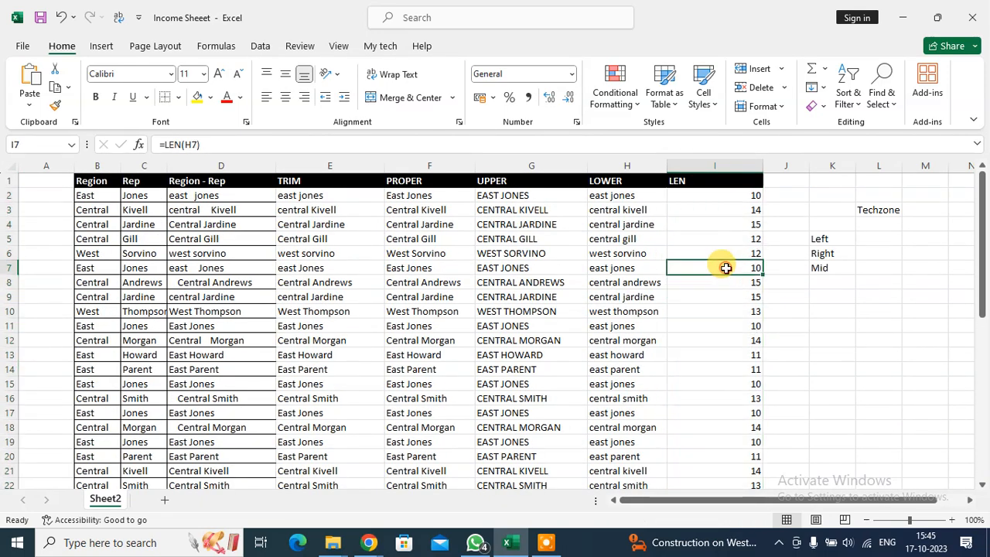
mouse_move(811, 373)
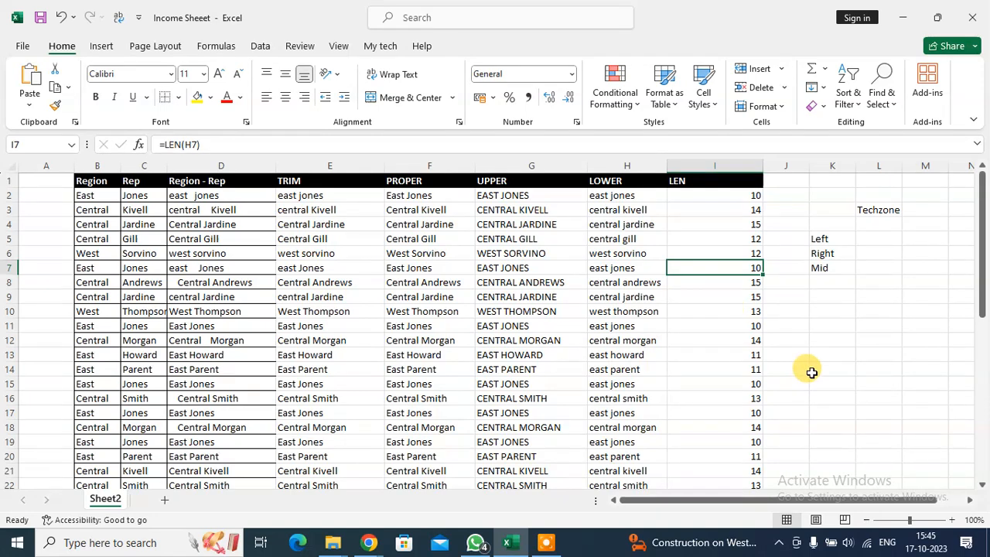
mouse_move(704, 324)
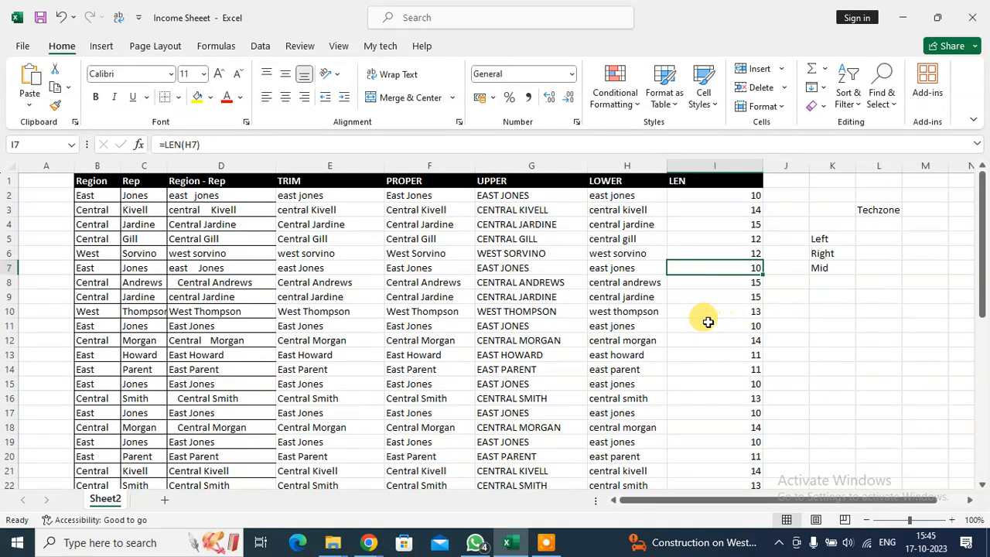
mouse_move(749, 353)
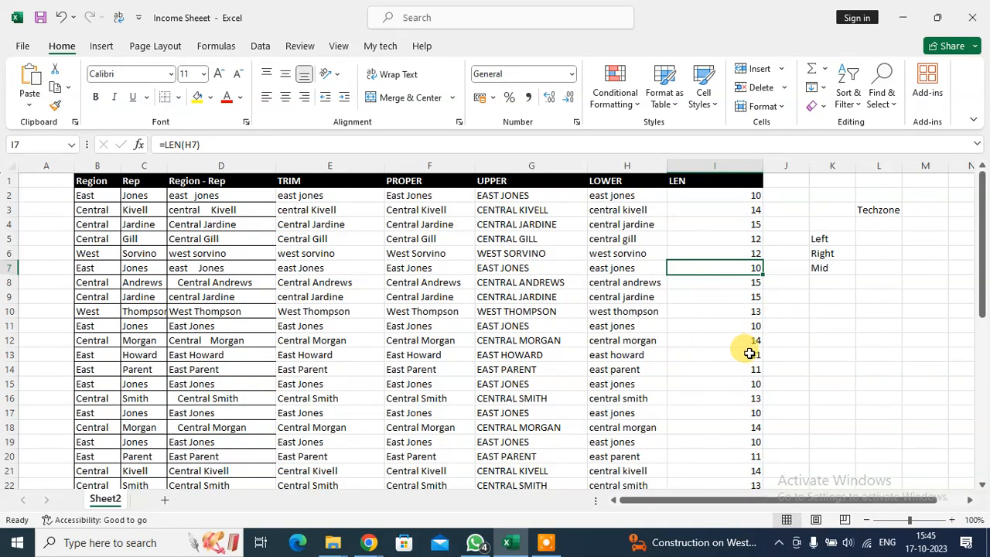